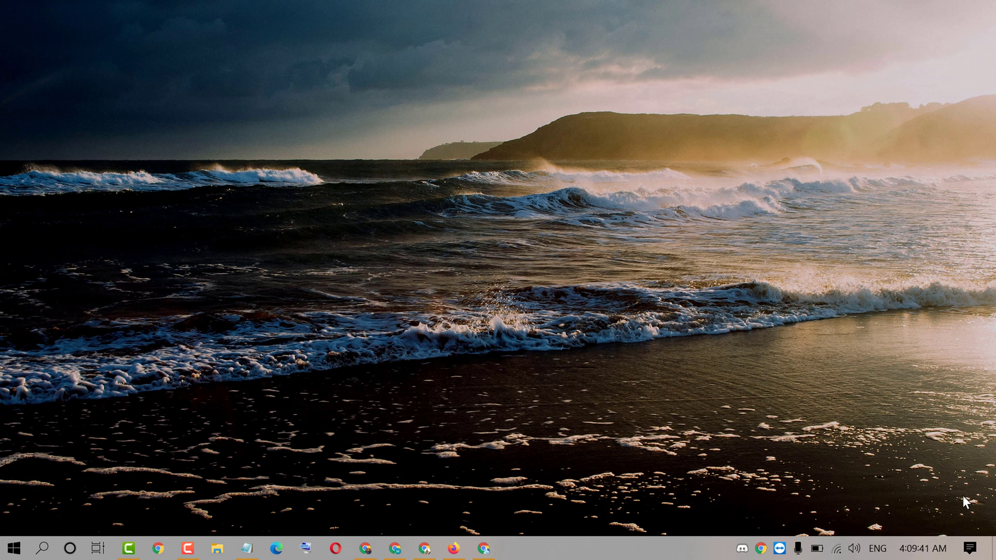
{"action": "mouse_move", "coordinate": [713, 338]}
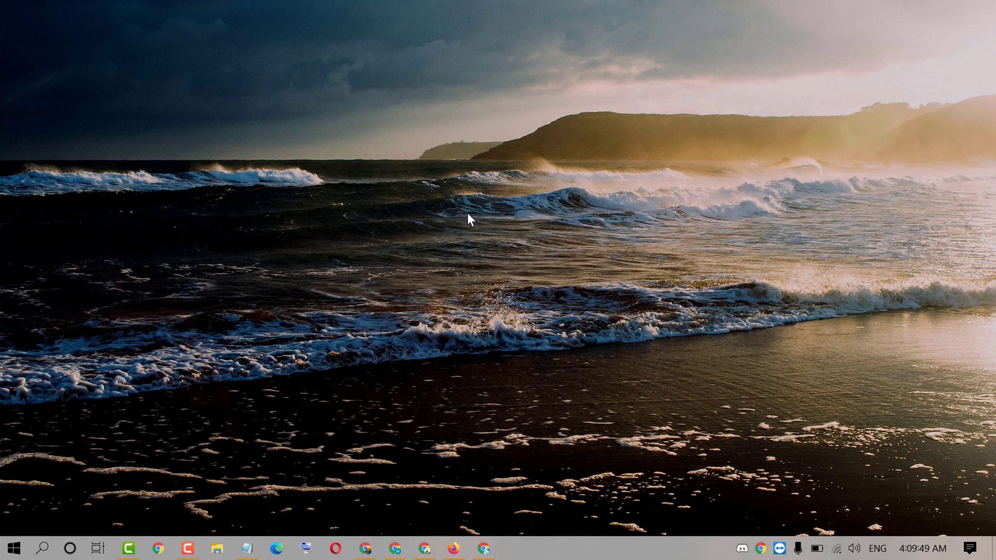
{"action": "mouse_move", "coordinate": [410, 203]}
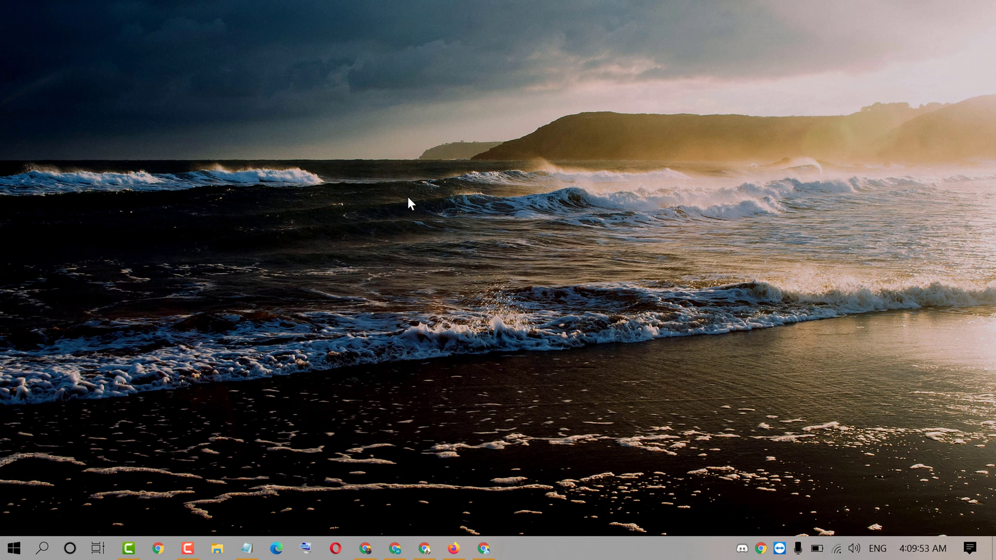
{"action": "mouse_move", "coordinate": [311, 237]}
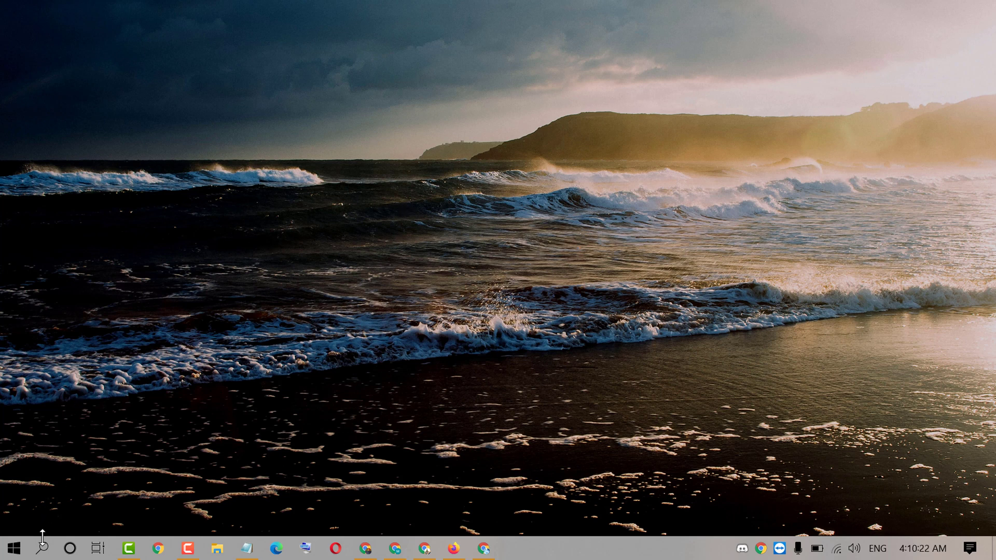
Search for PowerShell and launch Windows PowerShell as administrator
{"action": "left_click", "coordinate": [43, 549]}
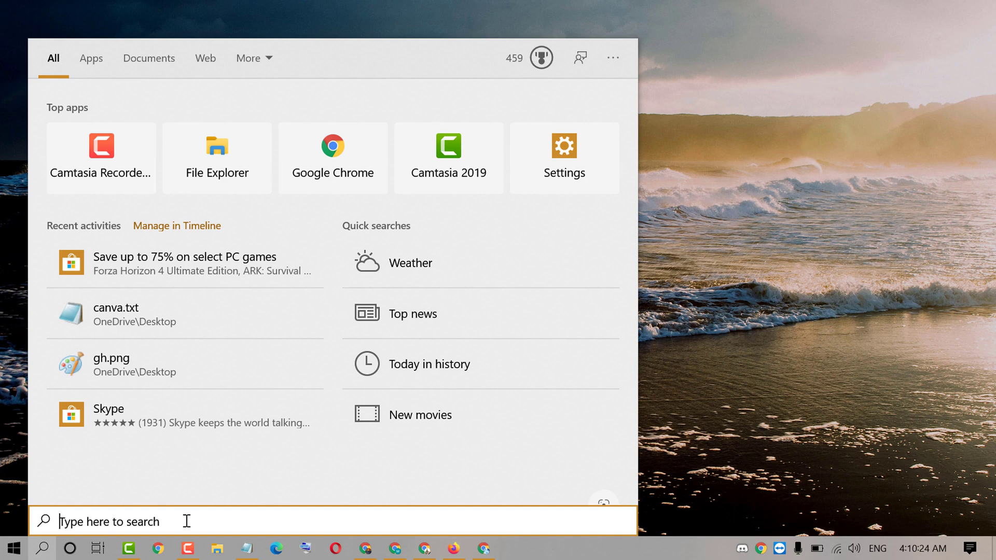
{"action": "type", "text": "powers"}
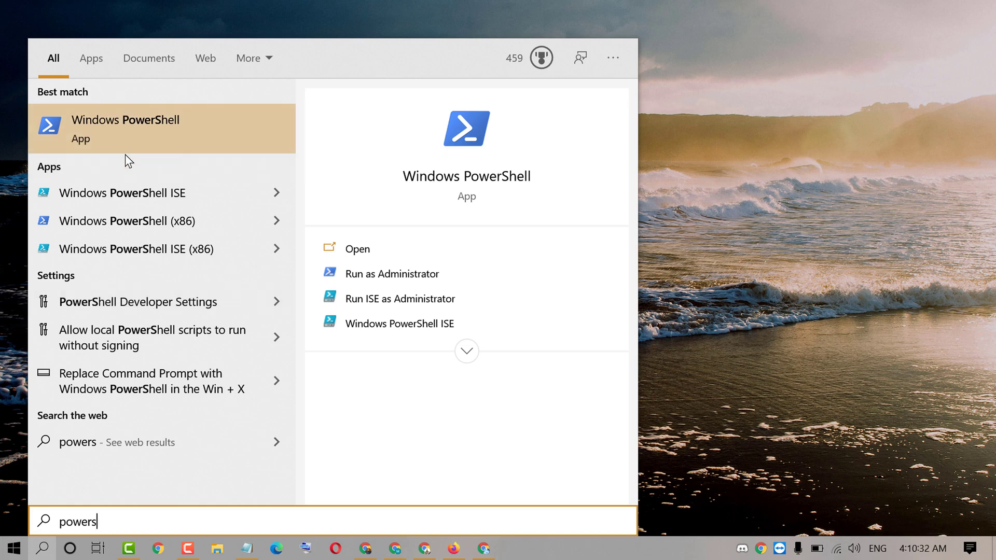
{"action": "right_click", "coordinate": [125, 129]}
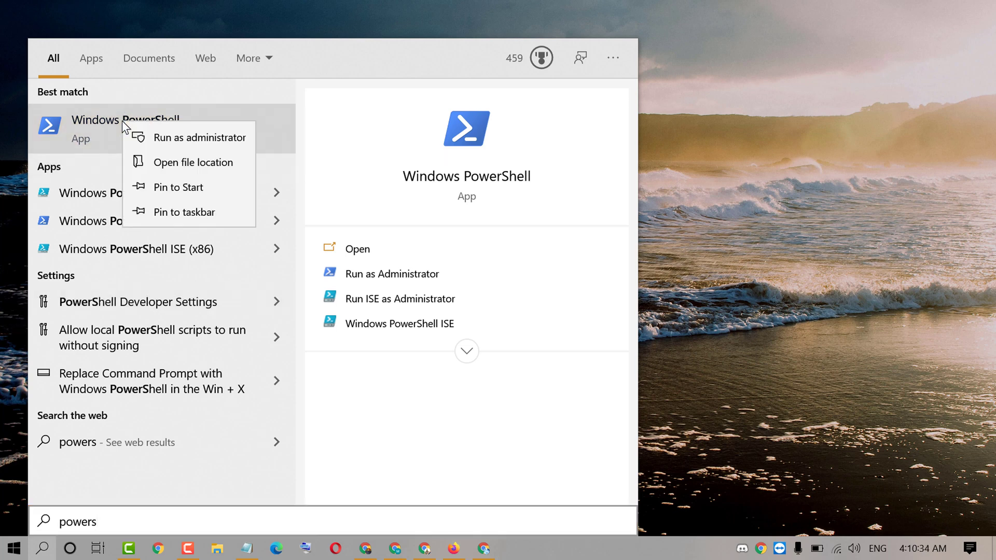
{"action": "mouse_move", "coordinate": [198, 137]}
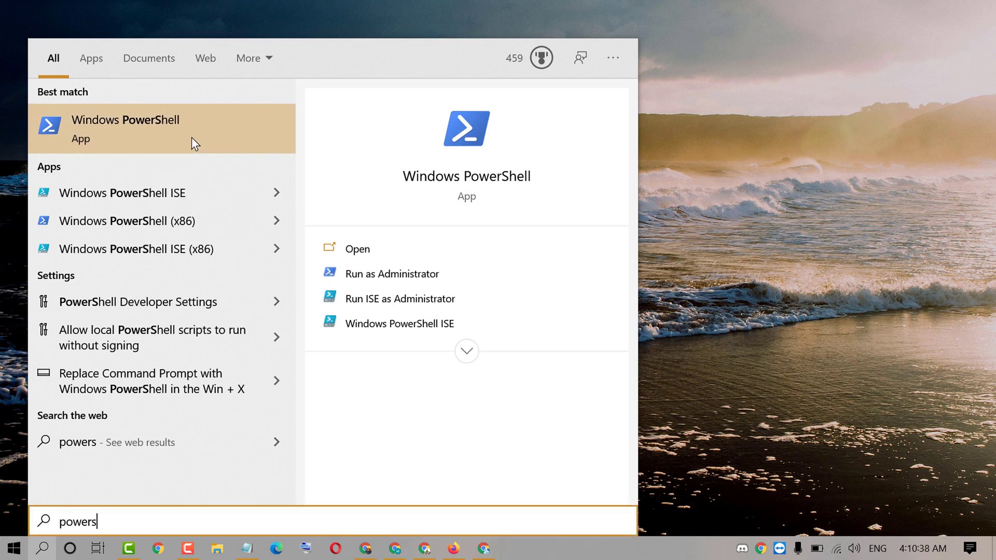
{"action": "left_click", "coordinate": [391, 273]}
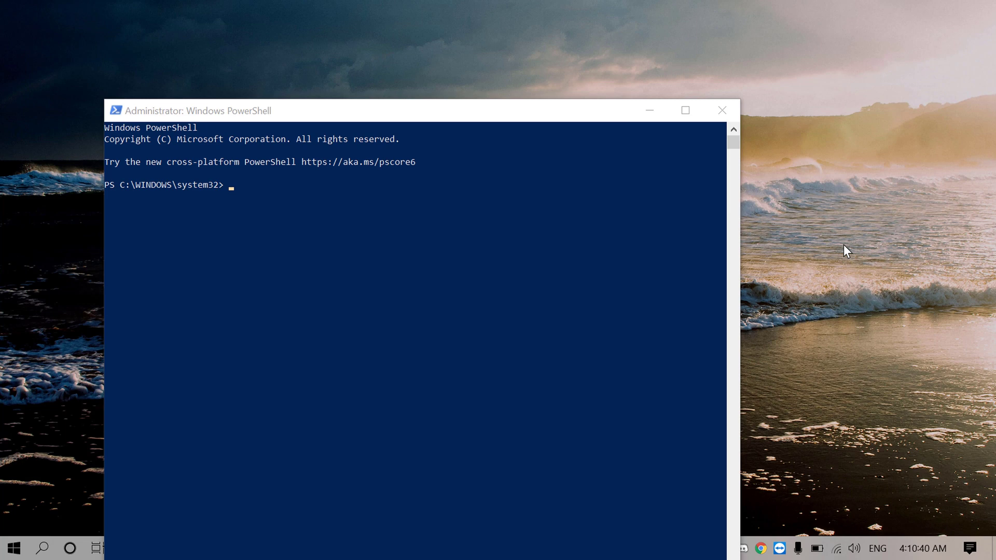
{"action": "mouse_move", "coordinate": [356, 130]}
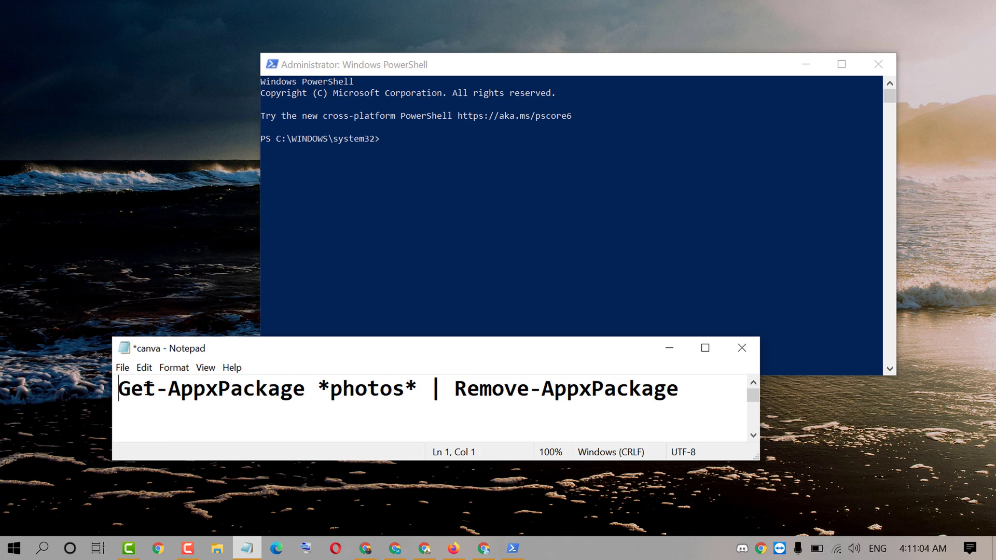
Copy the 'Get-AppxPackage *photos* | Remove-AppxPackage' line from the canva note
{"action": "right_click", "coordinate": [409, 387]}
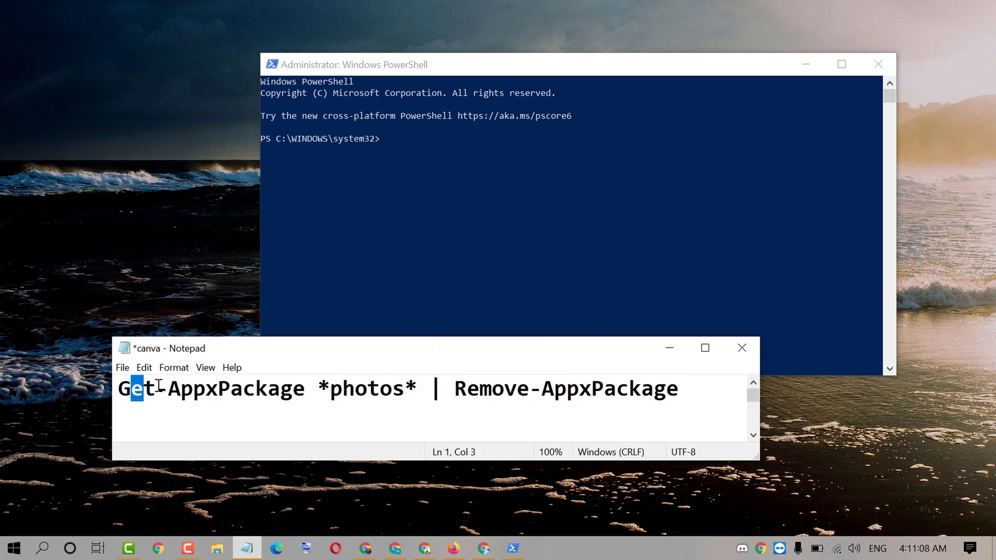
{"action": "key", "text": "ctrl+a"}
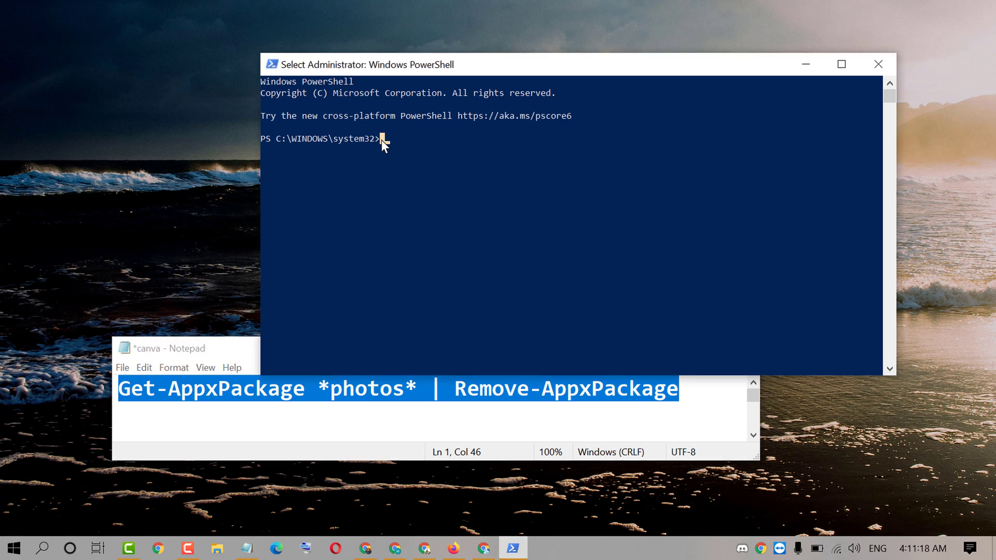
Paste and run 'Get-AppxPackage *photos* | Remove-AppxPackage' at the administrator prompt
{"action": "right_click", "coordinate": [384, 139]}
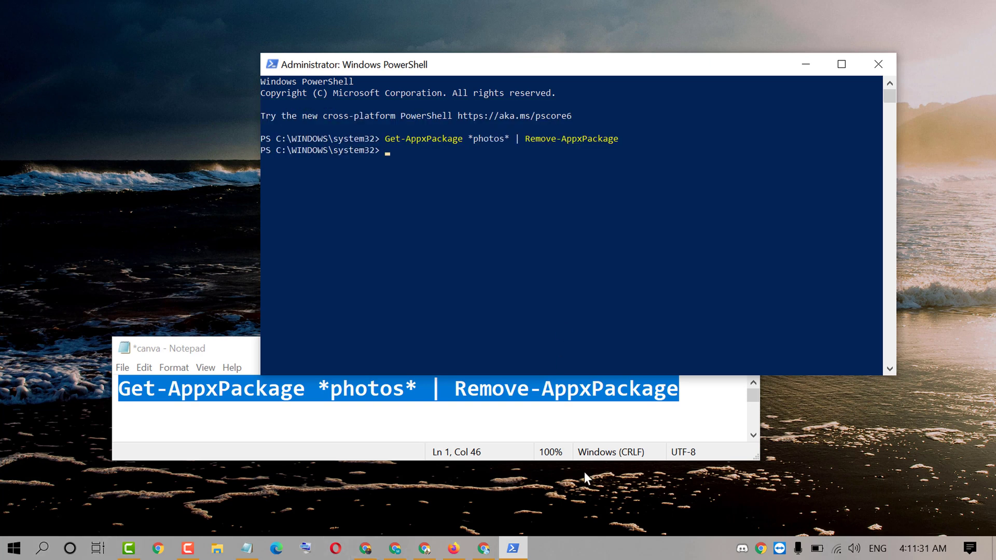
{"action": "type", "text": "paint"}
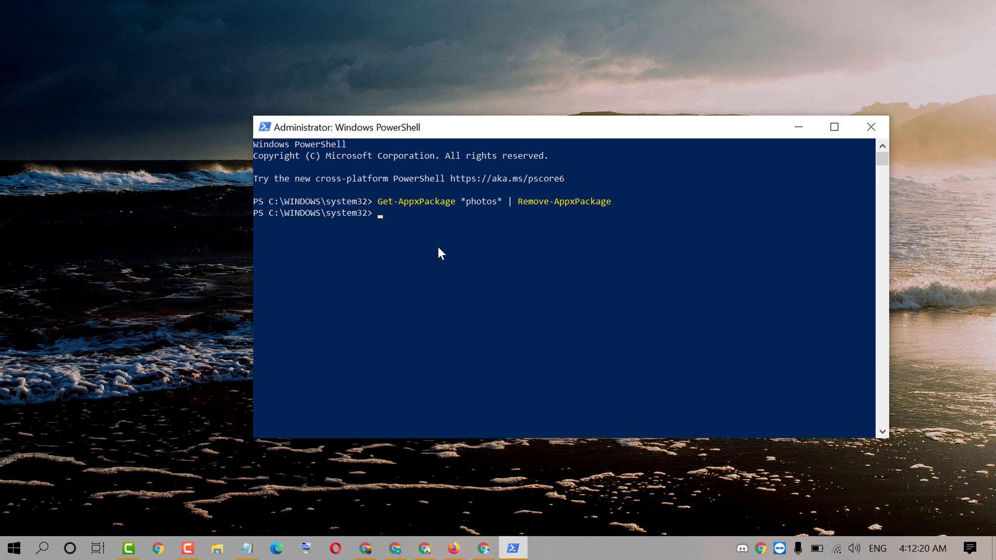
{"action": "mouse_move", "coordinate": [393, 206]}
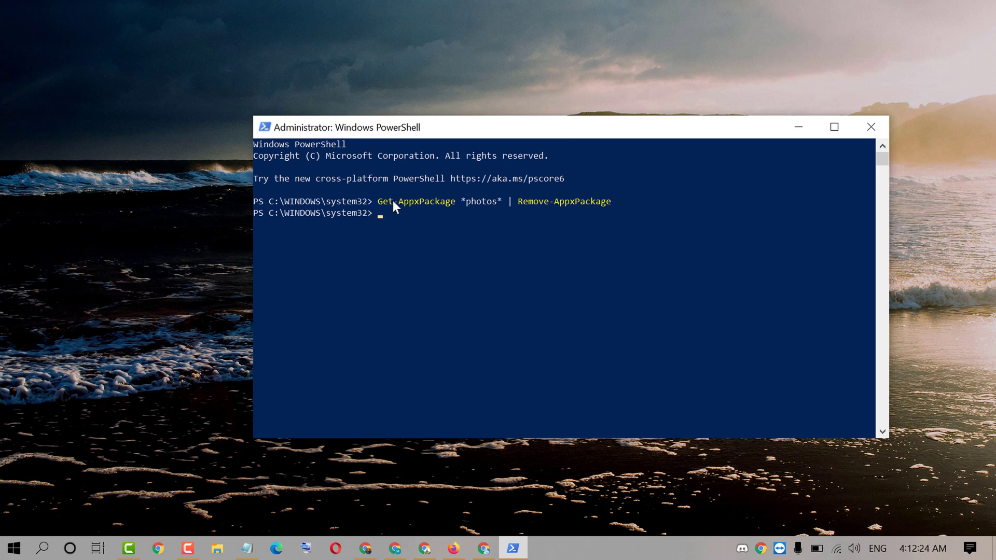
{"action": "mouse_move", "coordinate": [454, 221]}
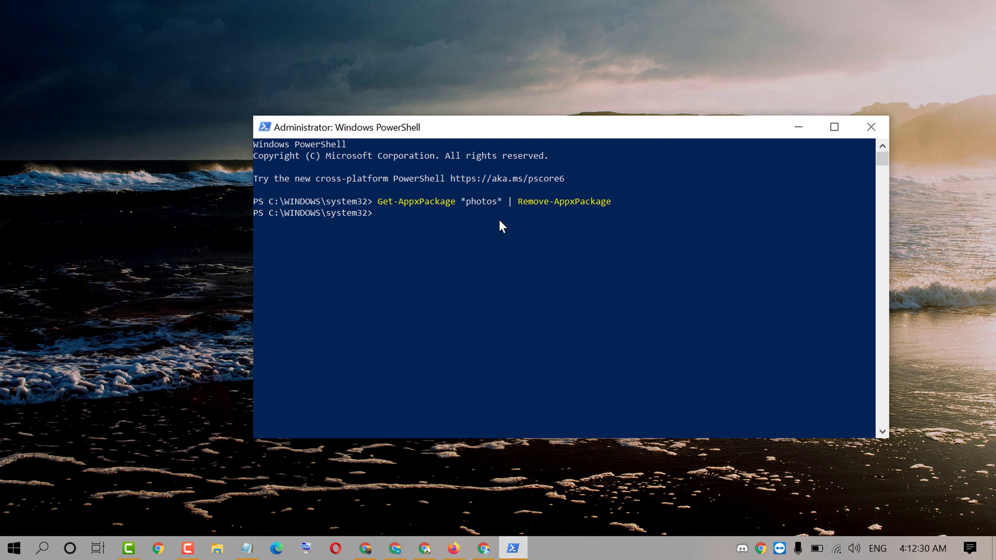
{"action": "mouse_move", "coordinate": [475, 275]}
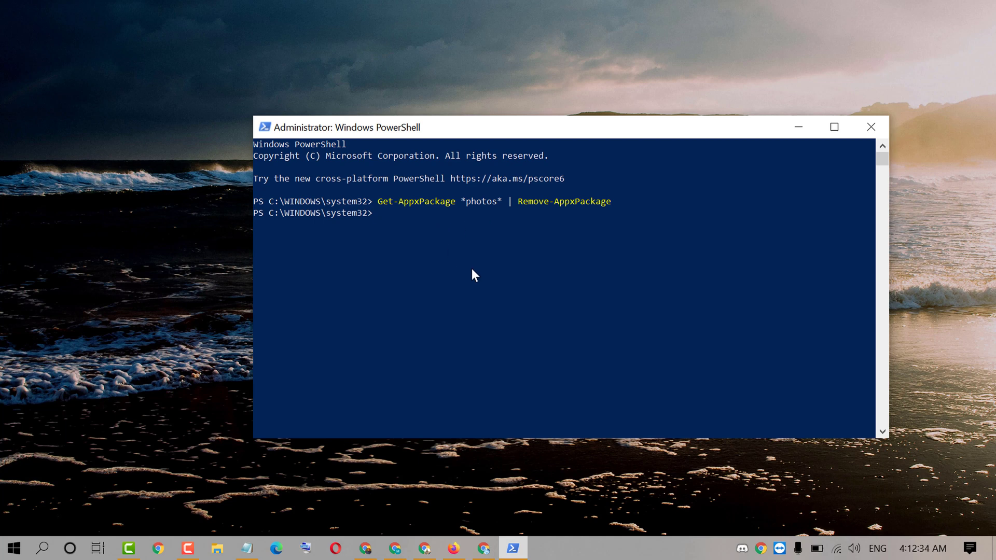
{"action": "mouse_move", "coordinate": [464, 273]}
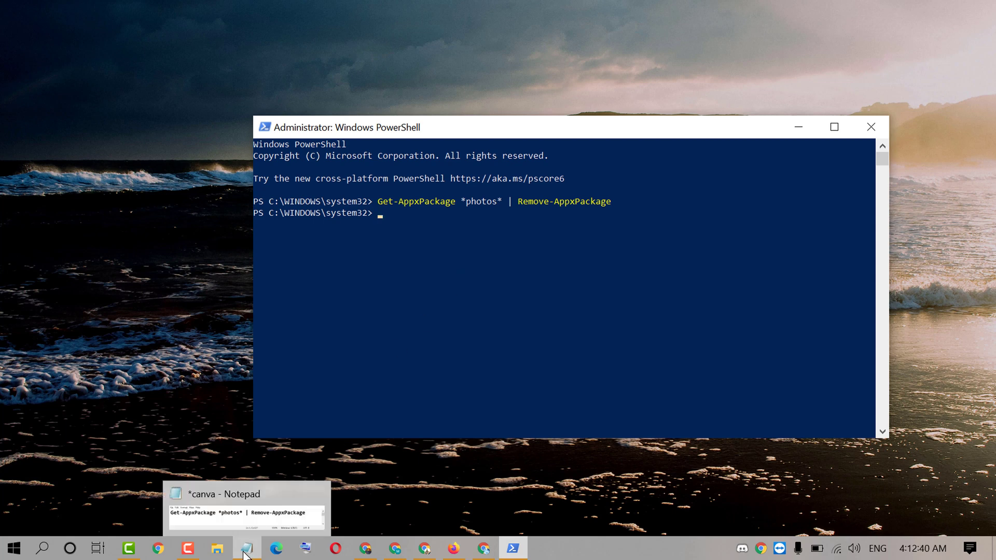
Bring the canva note forward and highlight its full Photos removal command line
{"action": "left_click", "coordinate": [246, 547]}
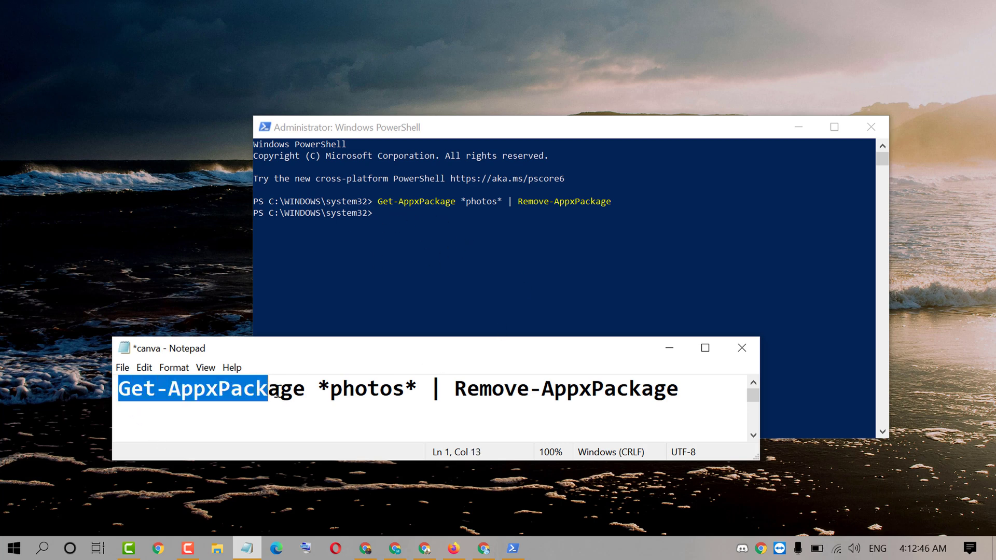
{"action": "left_click_drag", "start_coordinate": [266, 388], "coordinate": [490, 388]}
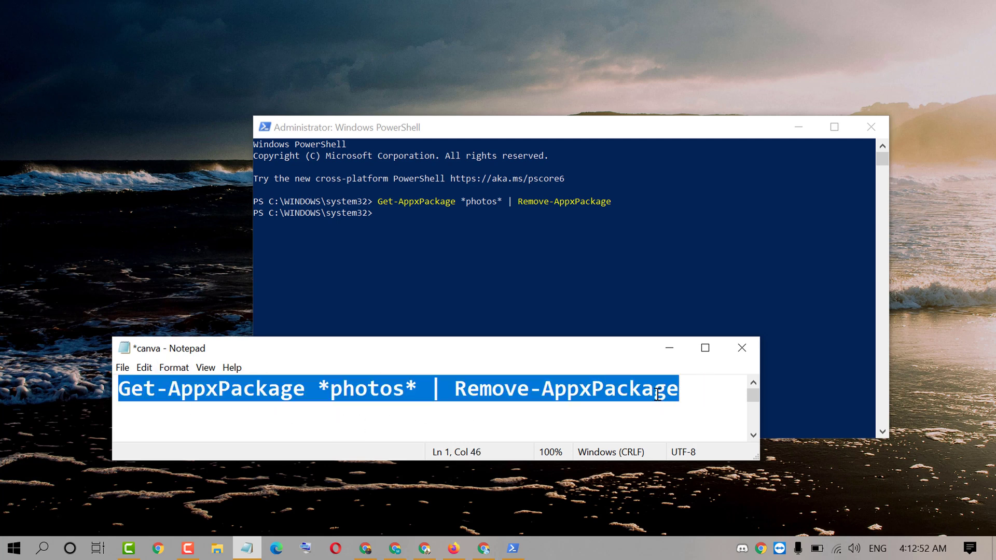
{"action": "mouse_move", "coordinate": [550, 222]}
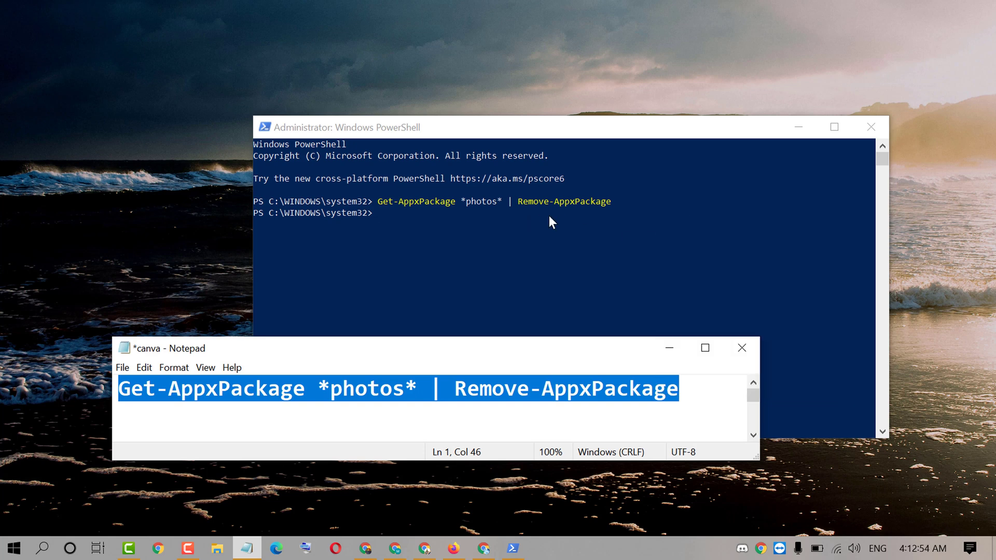